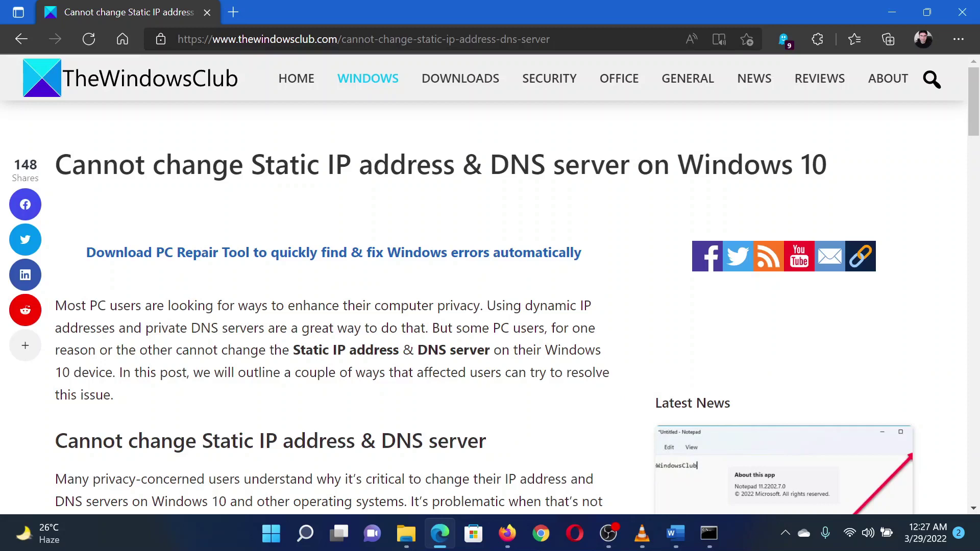
# - Skim the article headline and scroll down to the instructions
pyautogui.moveTo(165, 165); pyautogui.dragTo(529, 164)
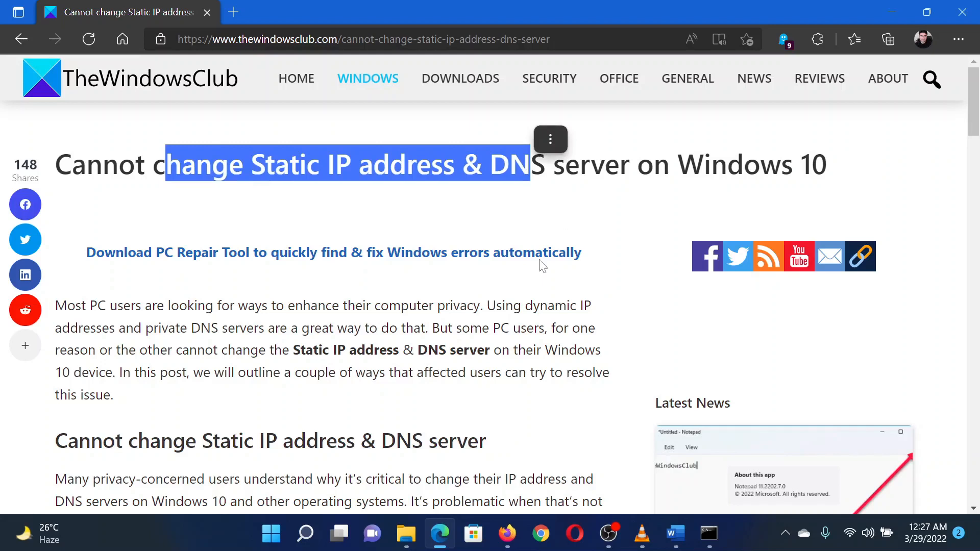
pyautogui.click(542, 263)
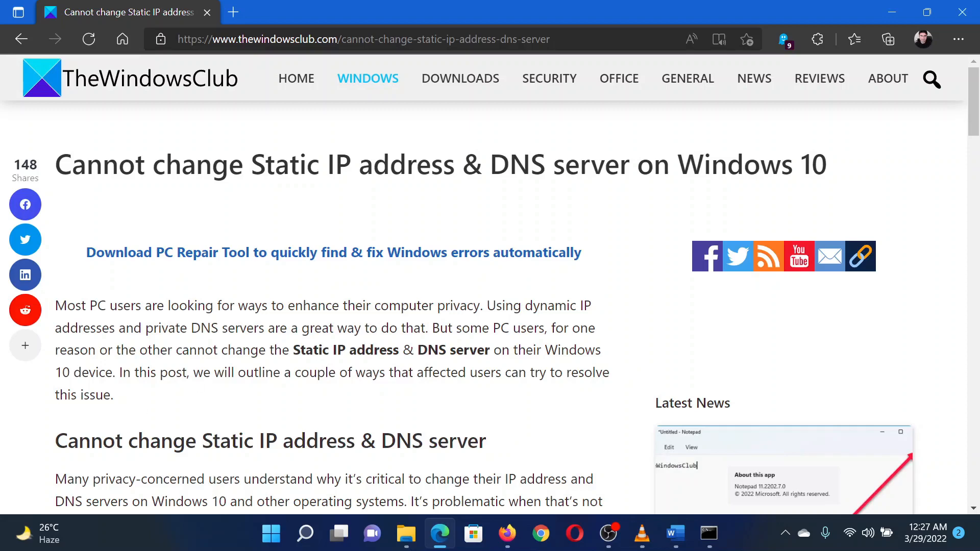
pyautogui.scroll(-3)
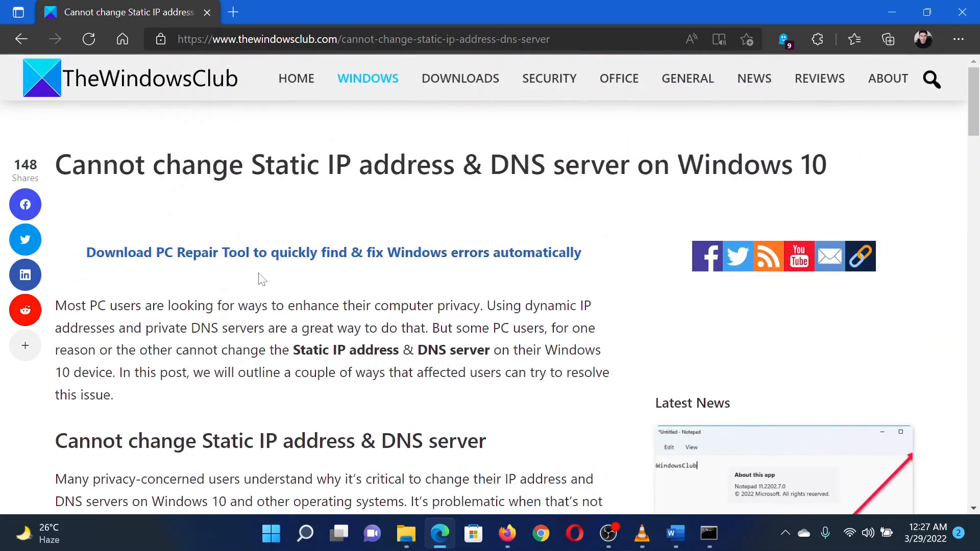
# - Search Windows for 'comm' and launch Command Prompt as administrator
pyautogui.click(305, 533)
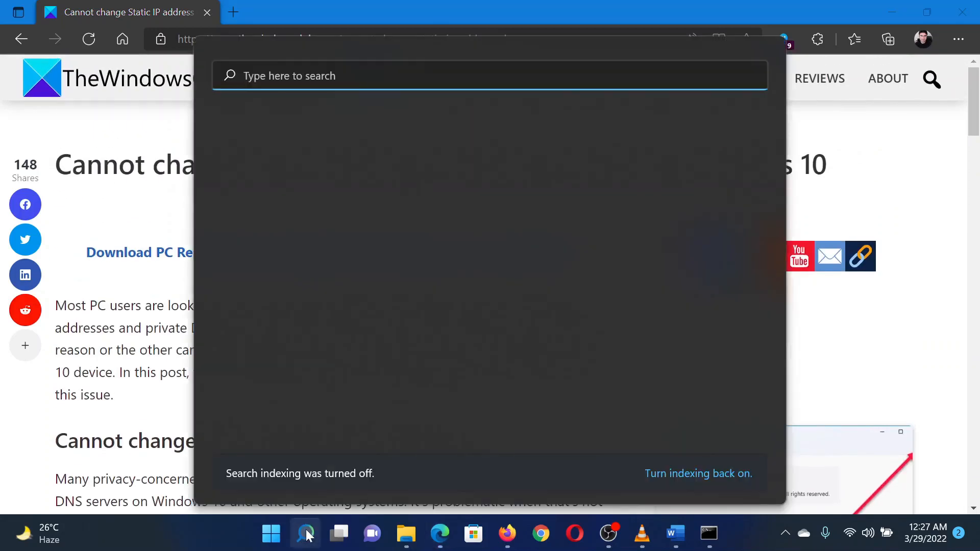
pyautogui.write('comm')
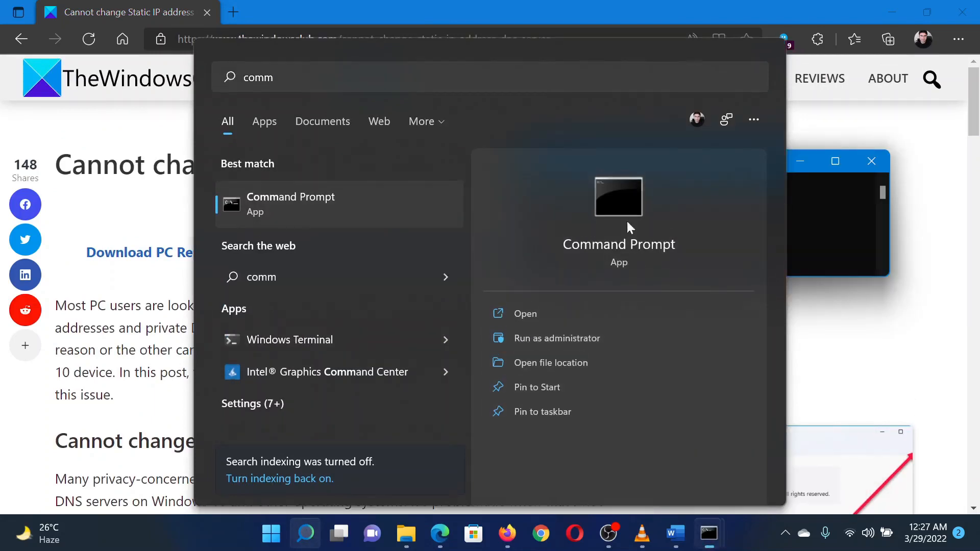
pyautogui.click(557, 338)
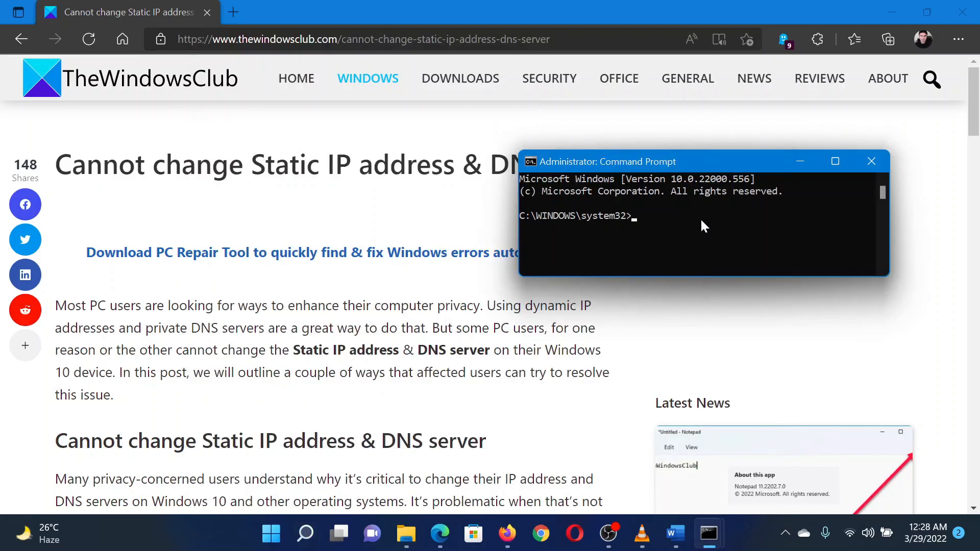
# - Release the current IP address with ipconfig /release
pyautogui.write('ipconfig /')
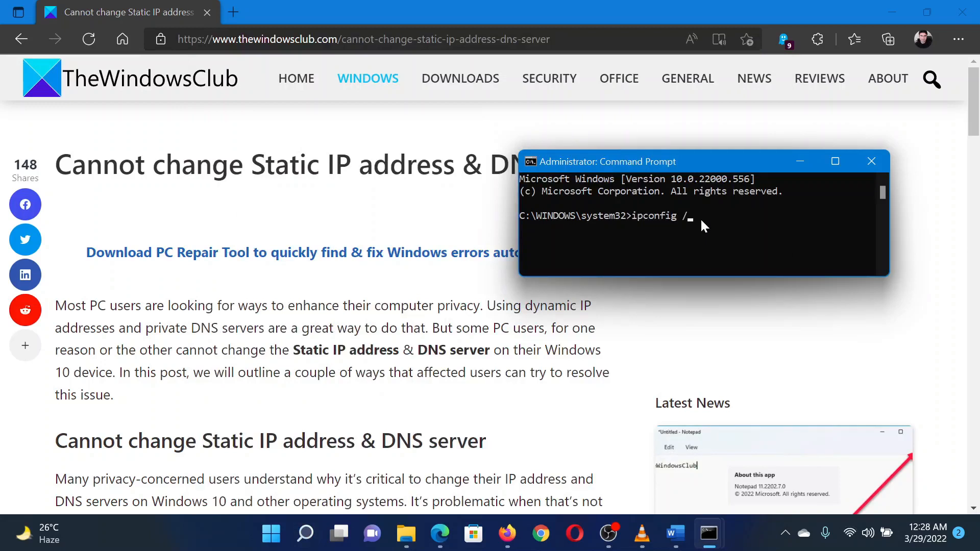
pyautogui.write('release')
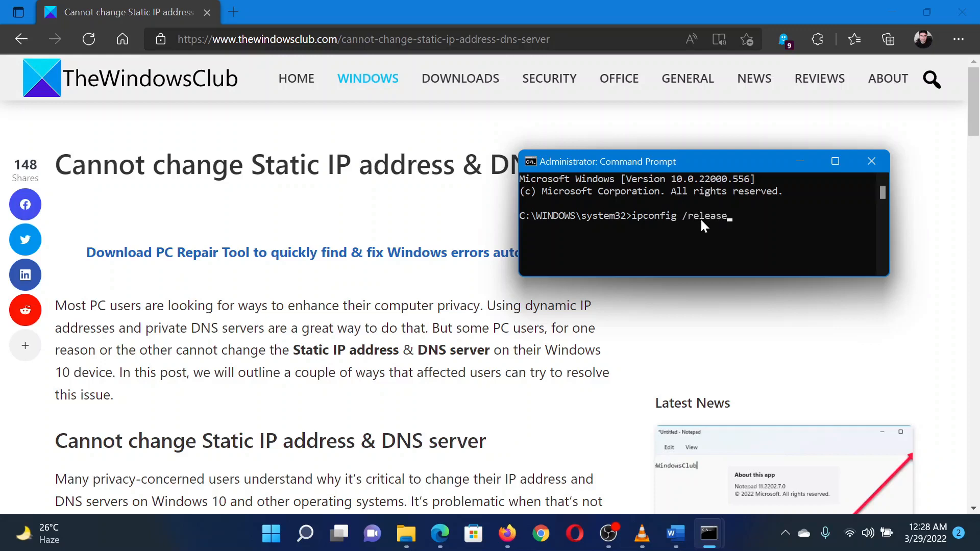
pyautogui.press('Enter')
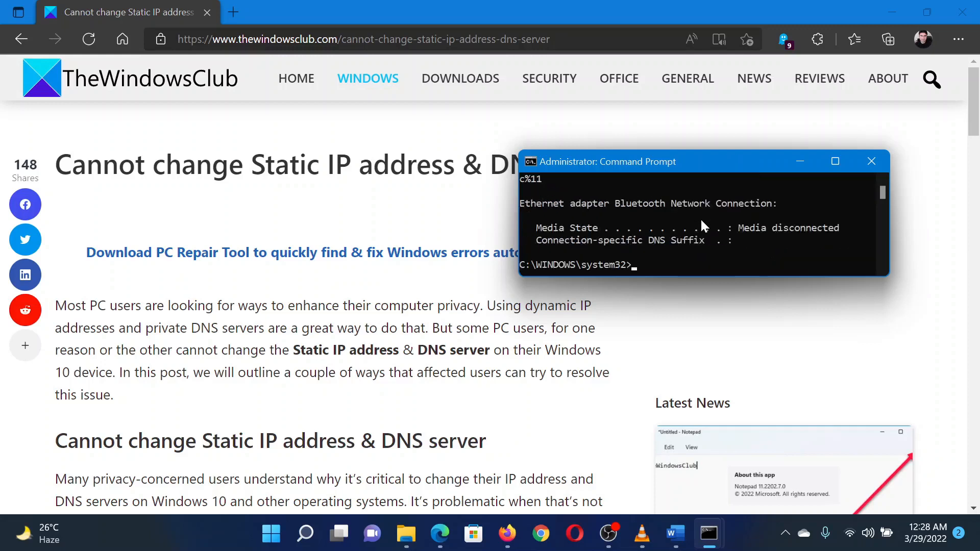
# - Request a new IP address with ipconfig /renew
pyautogui.write('ipc')
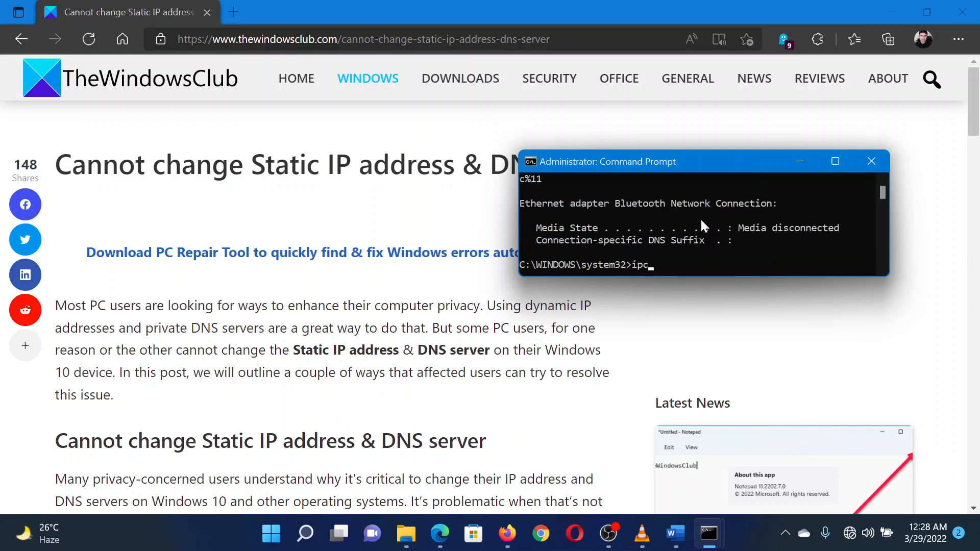
pyautogui.write('onfig /')
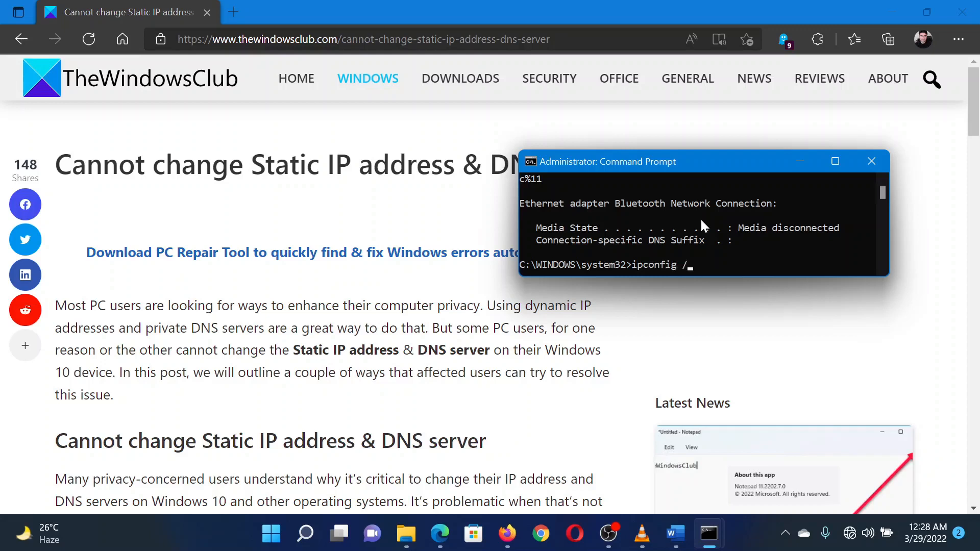
pyautogui.write('renew')
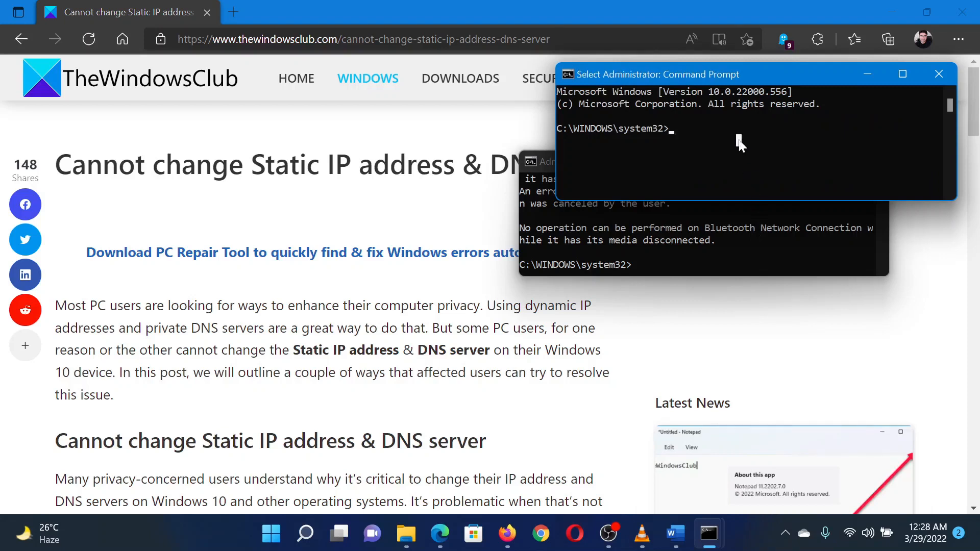
pyautogui.moveTo(813, 154)
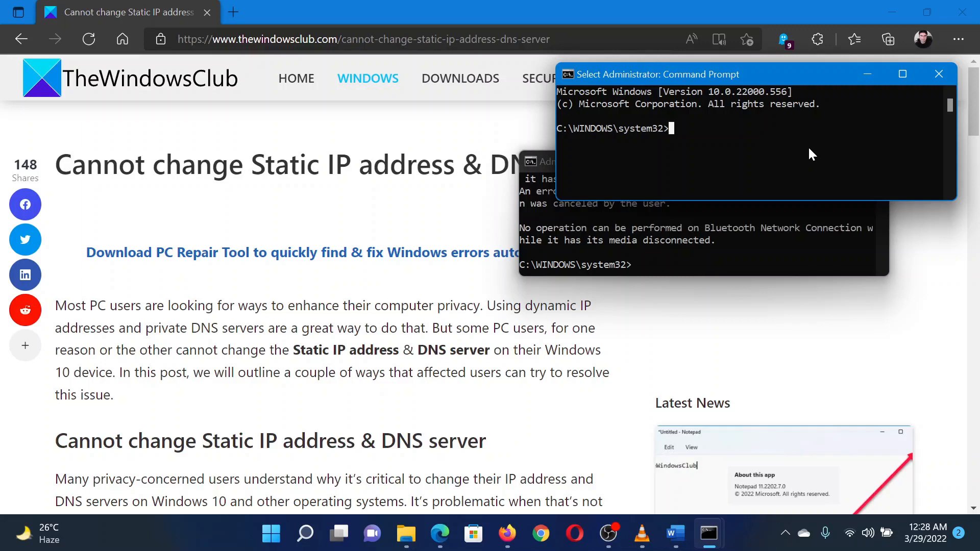
# - Flush the DNS resolver cache with ipconfig /flushdns and return to the browser article
pyautogui.write('ipconfig')
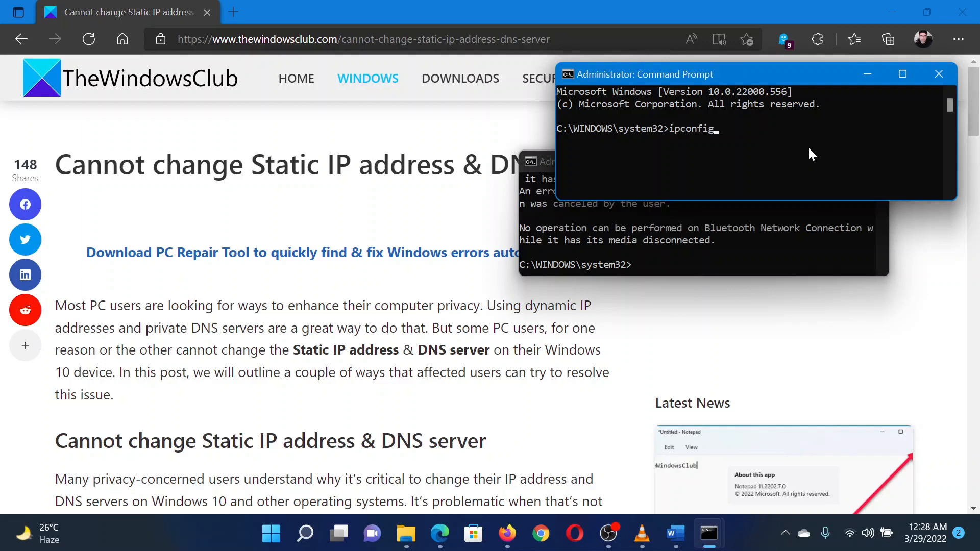
pyautogui.write('/f')
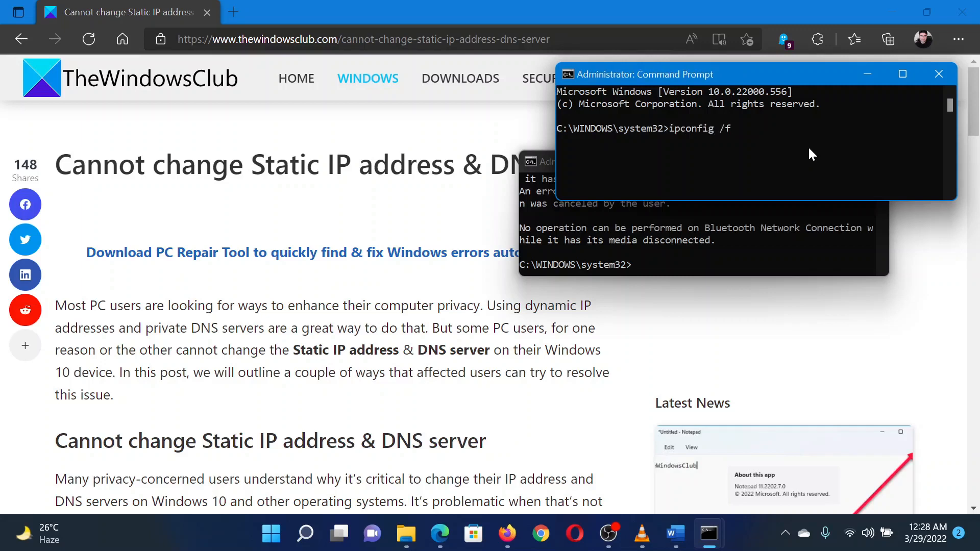
pyautogui.write('lushdns')
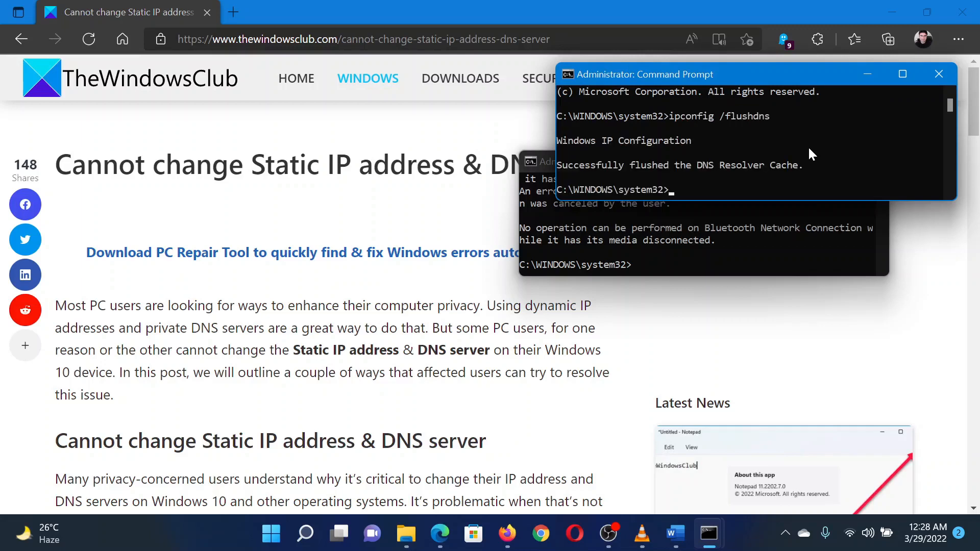
pyautogui.click(939, 74)
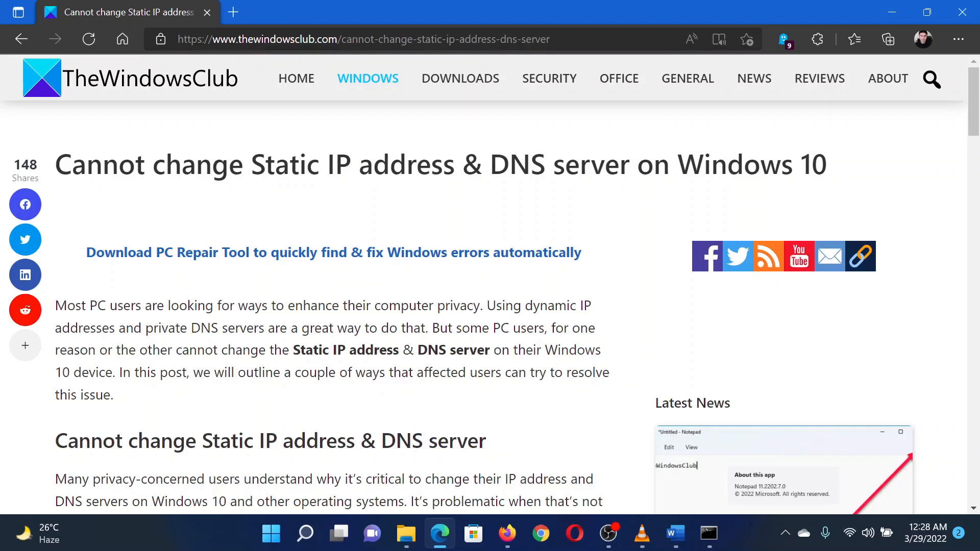
pyautogui.moveTo(196, 165); pyautogui.dragTo(676, 165)
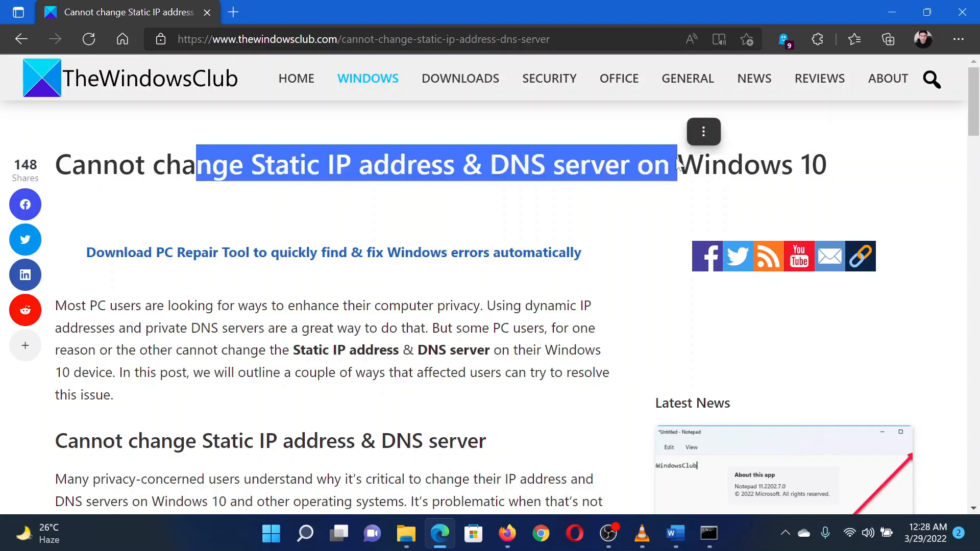